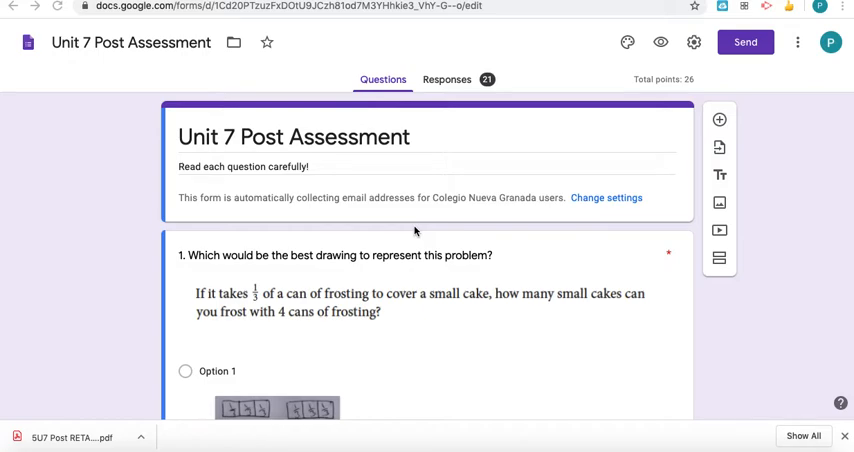
Open the form's Settings and show the Presentation options
scroll("down", 3)
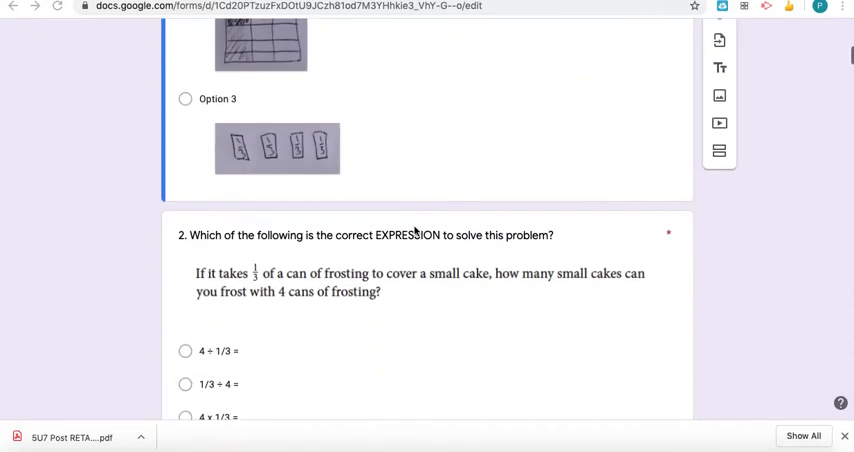
scroll("up", 3)
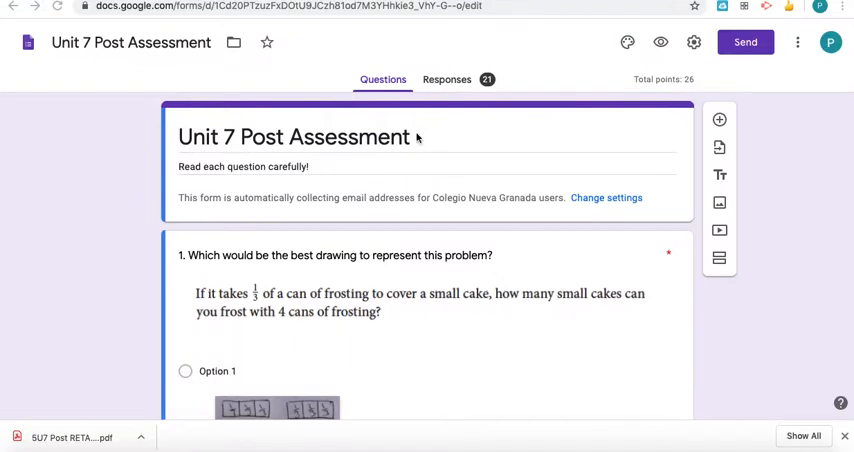
mouse_move(735, 32)
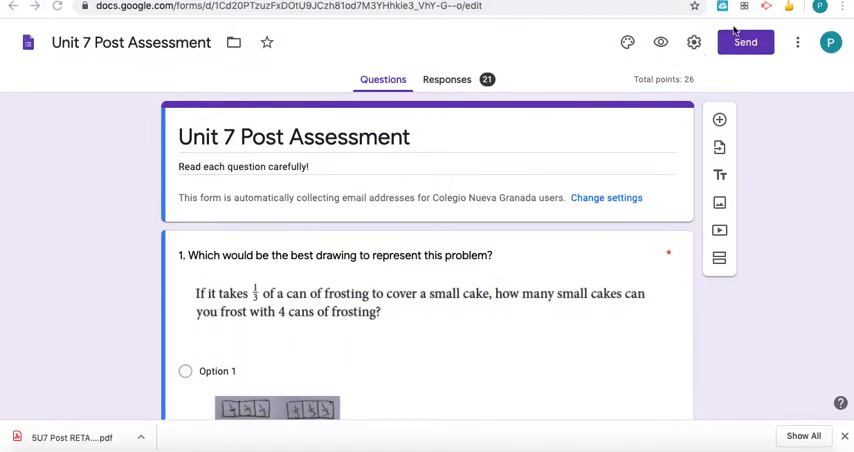
mouse_move(798, 42)
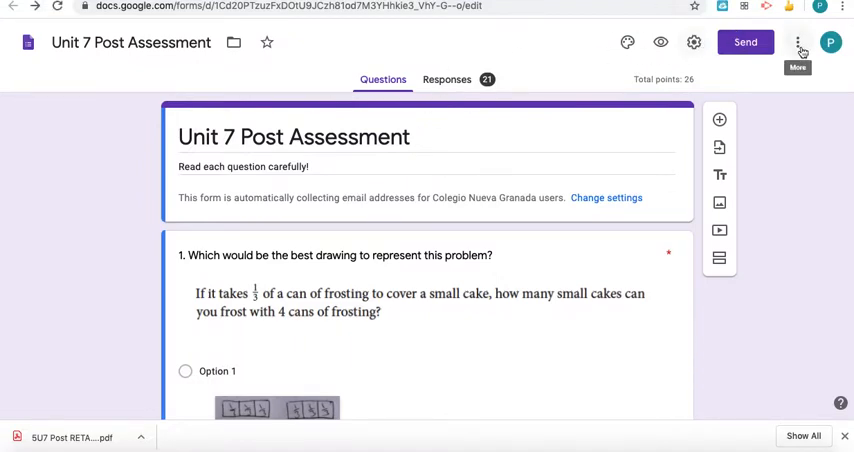
left_click(694, 42)
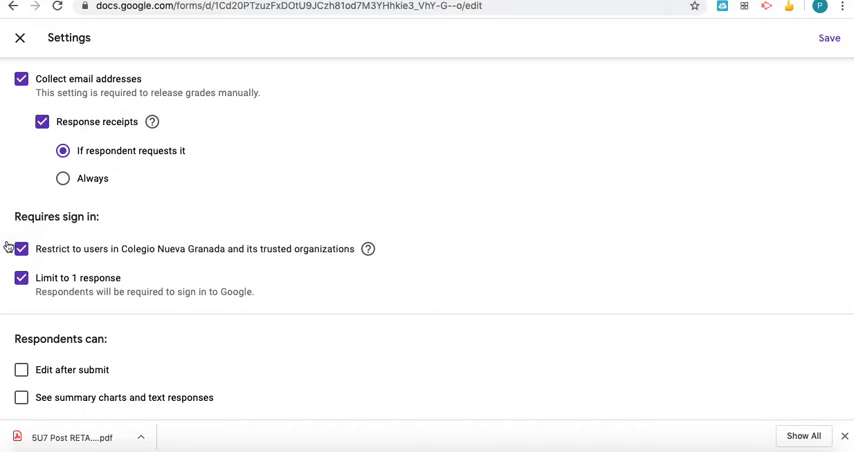
mouse_move(44, 300)
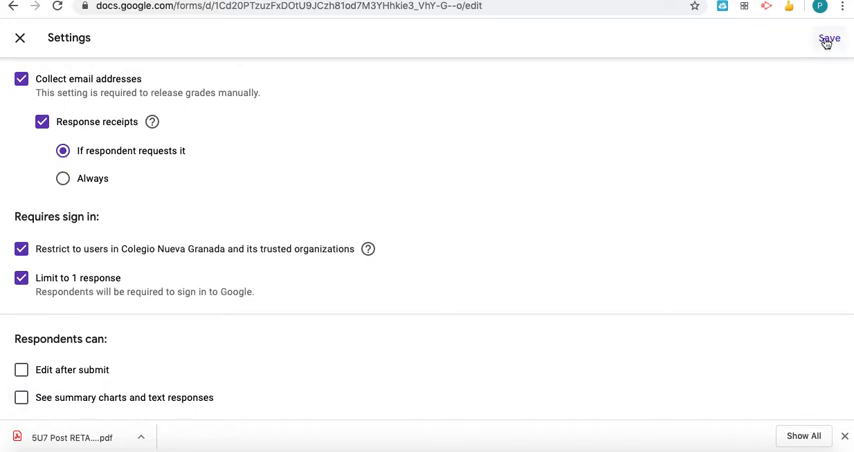
mouse_move(814, 70)
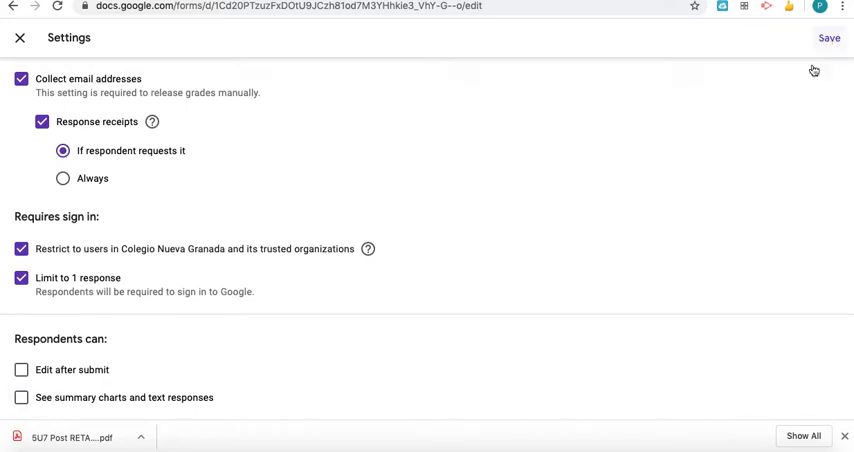
left_click(427, 73)
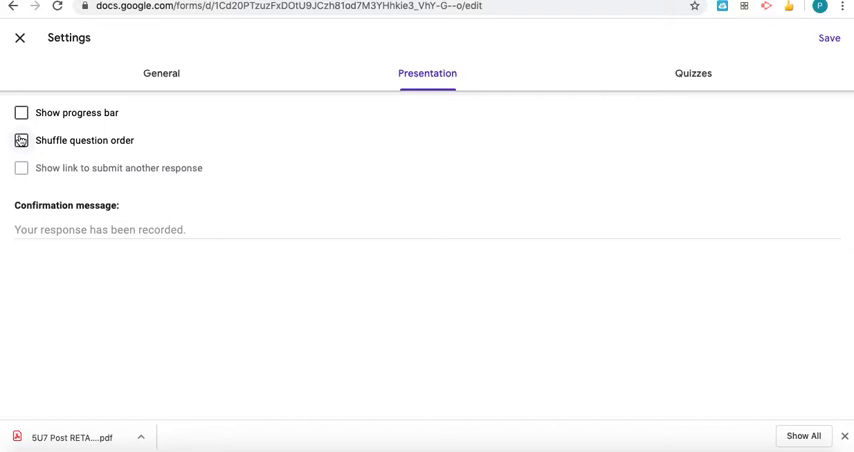
Uncheck Shuffle question order in the presentation options
left_click(21, 140)
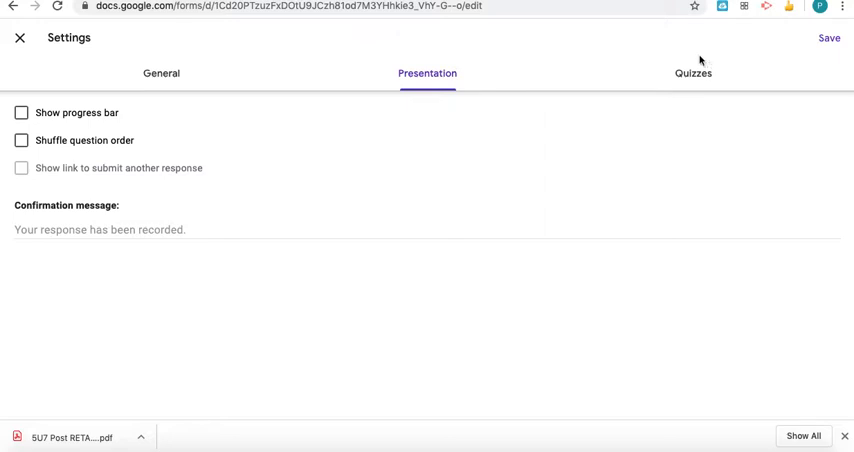
On the Quizzes tab, set Release grade to 'Later, after manual review'
left_click(692, 73)
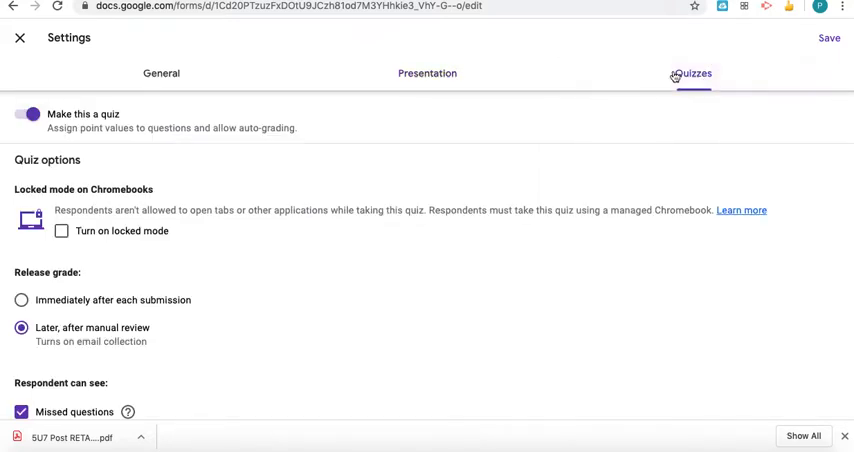
mouse_move(677, 68)
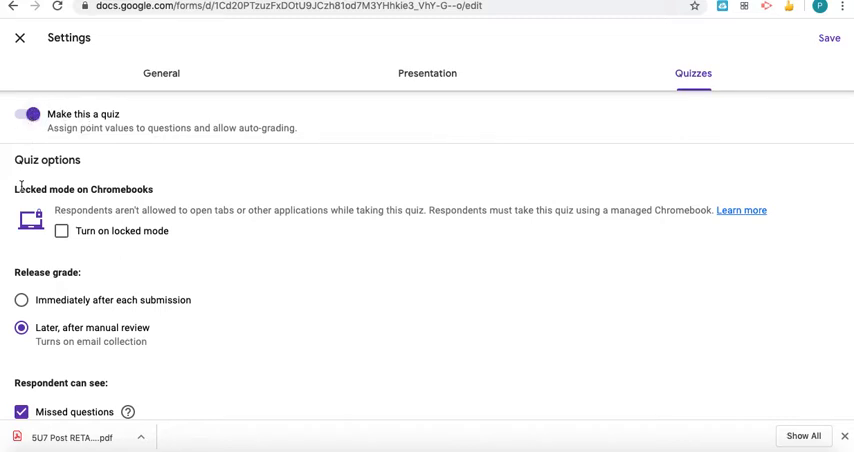
scroll("down", 3)
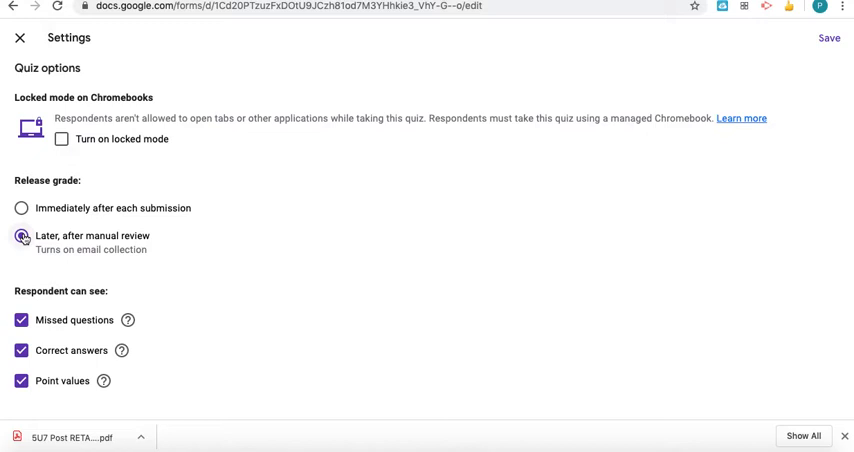
left_click(22, 237)
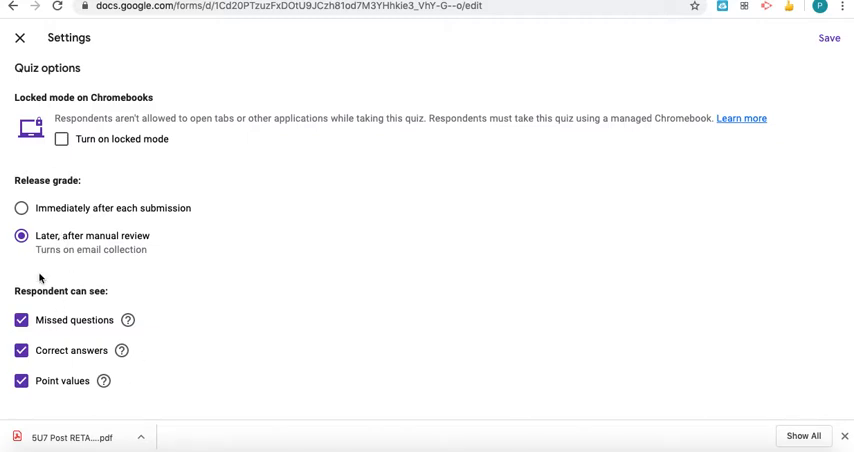
mouse_move(100, 239)
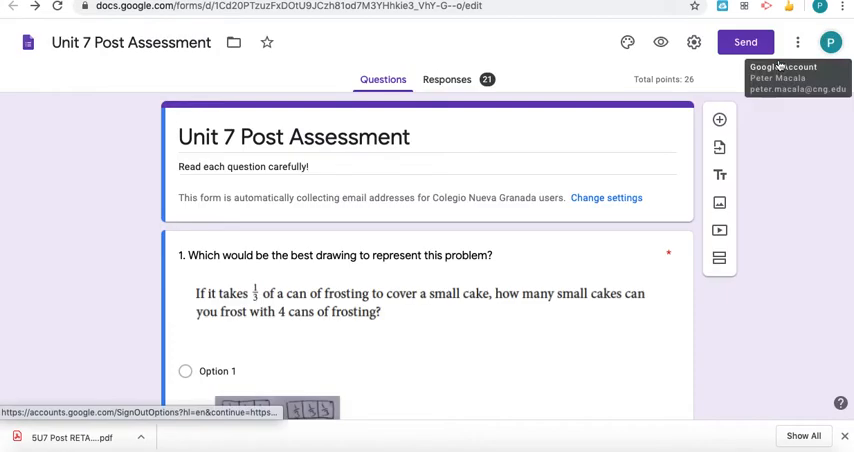
Scroll down through the form's questions to bring question 2 into view
scroll("down", 3)
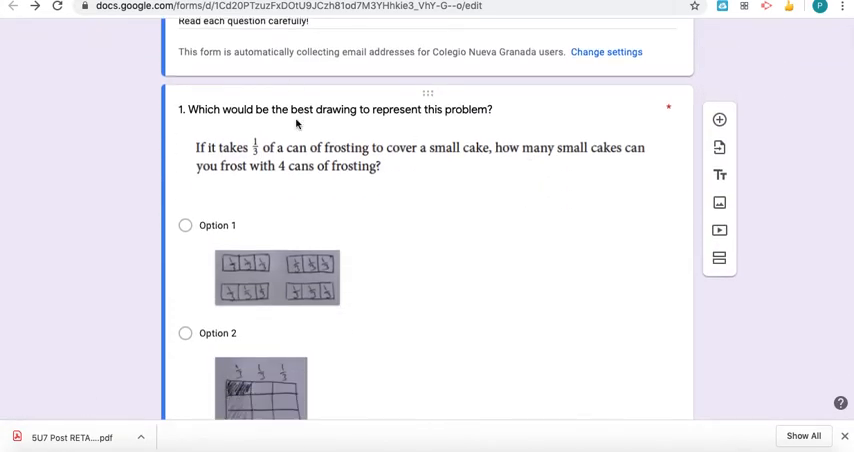
mouse_move(297, 108)
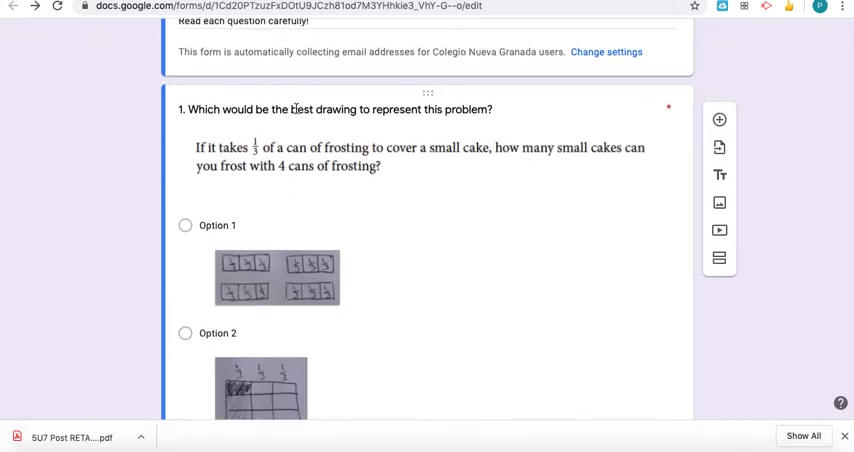
scroll("down", 3)
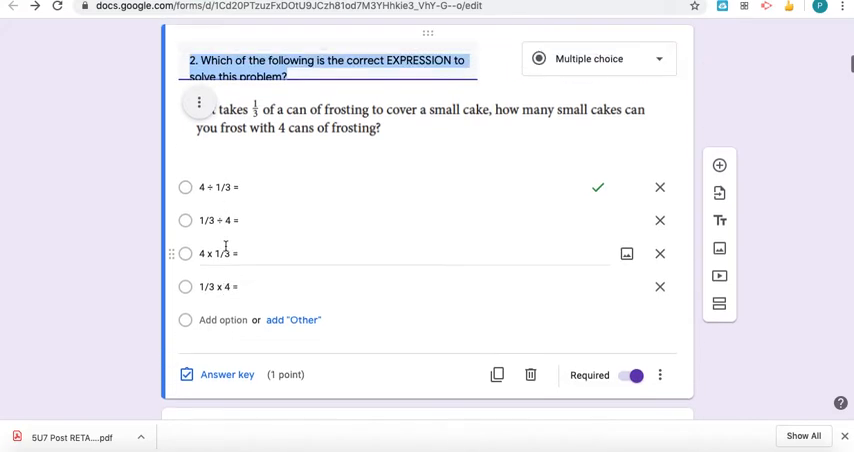
scroll("down", 3)
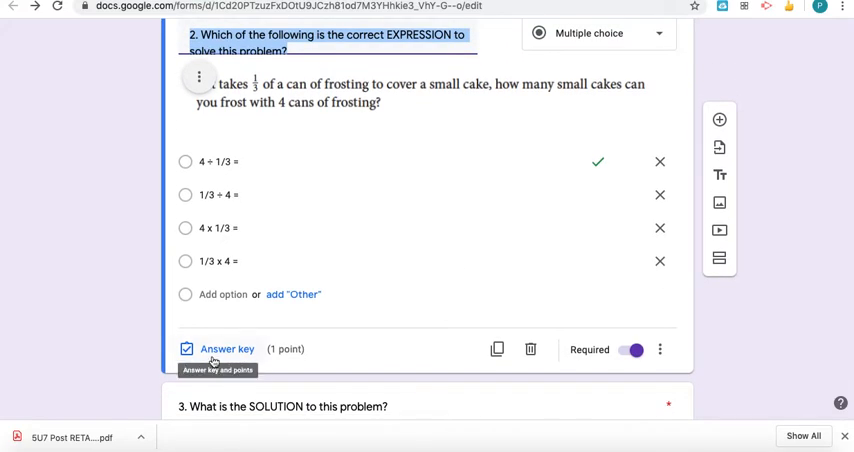
Open question 2's answer key, with 4 ÷ 1/3 correct for 1 point
left_click(227, 349)
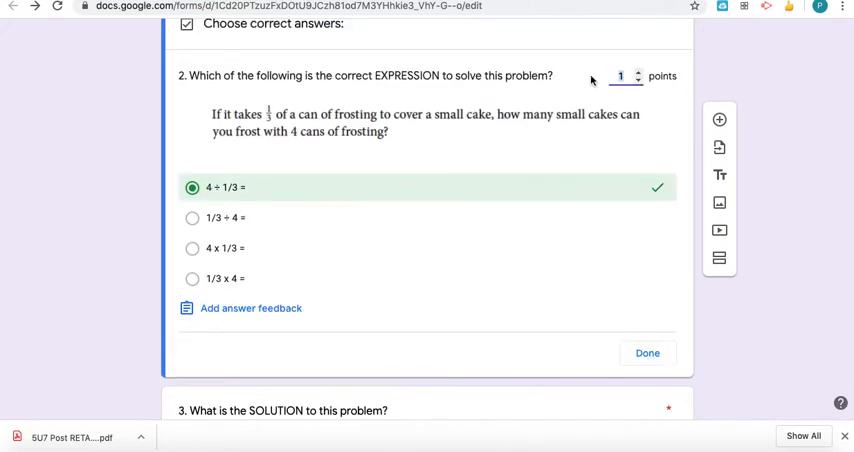
mouse_move(599, 91)
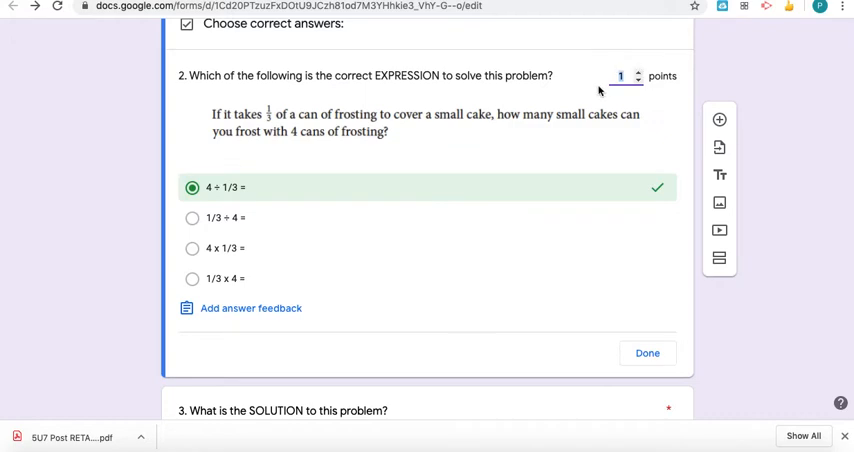
mouse_move(499, 96)
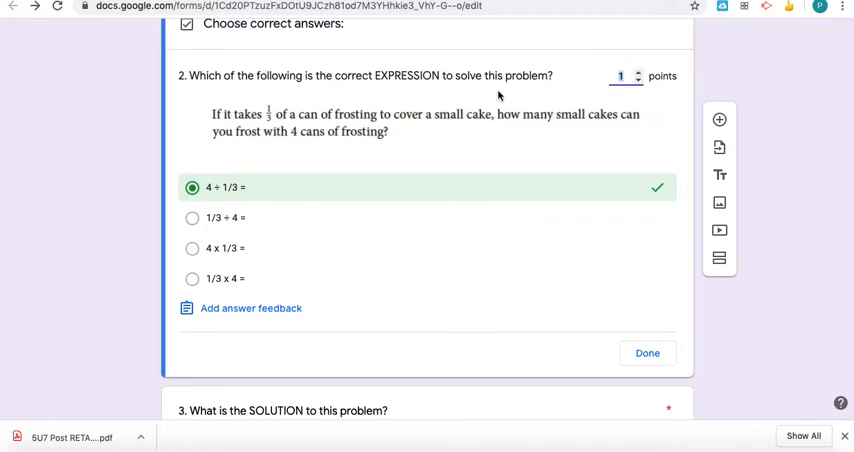
mouse_move(194, 203)
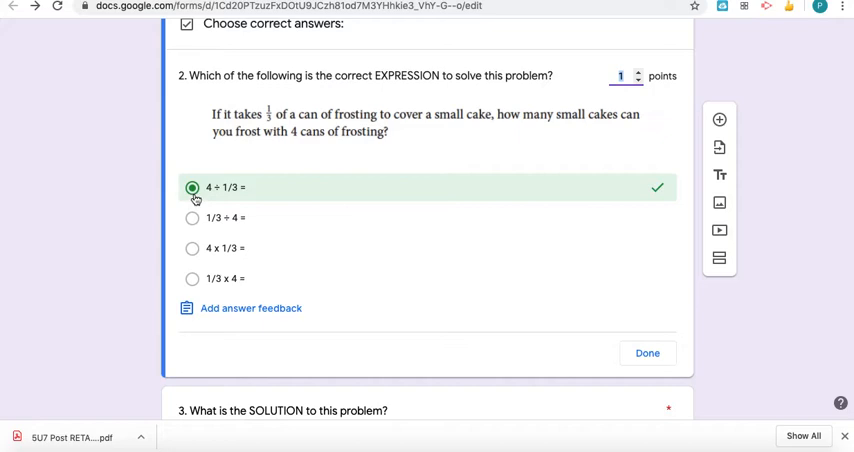
mouse_move(239, 203)
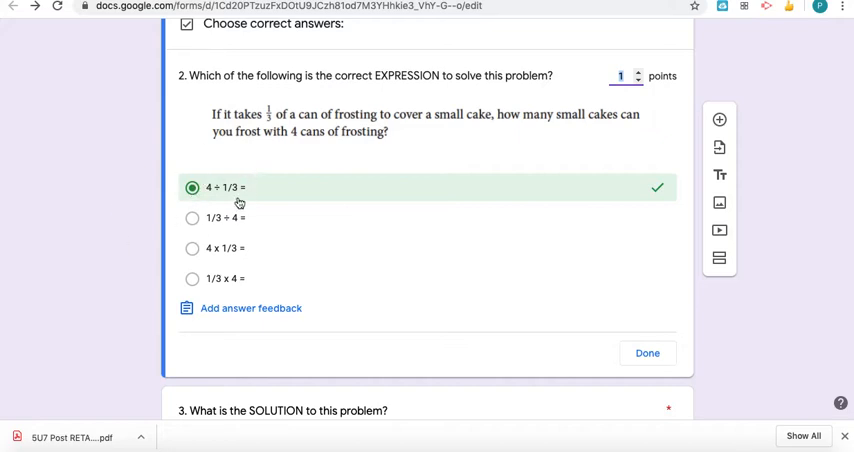
mouse_move(224, 308)
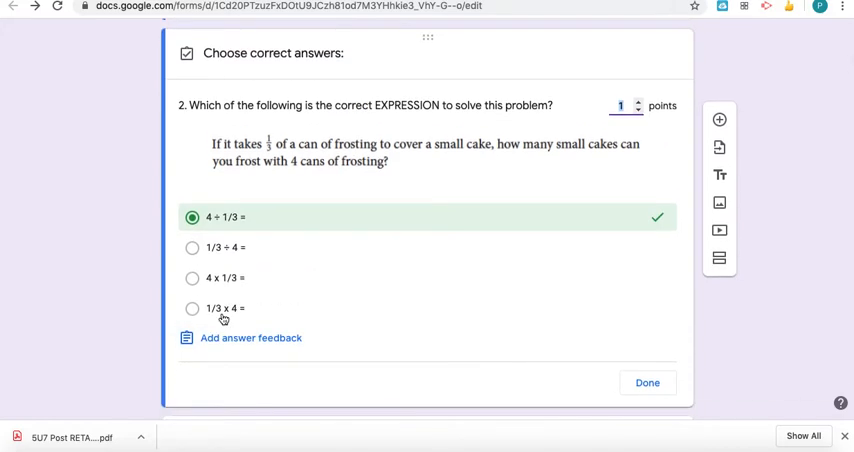
scroll("down", 3)
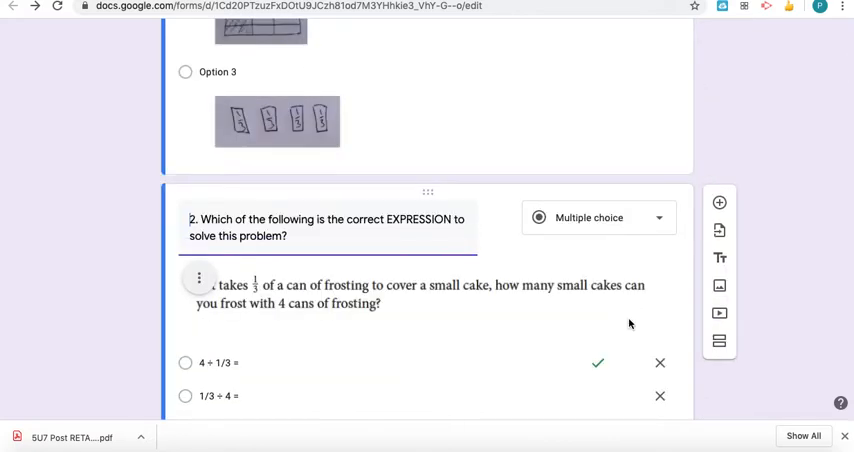
scroll("down", 3)
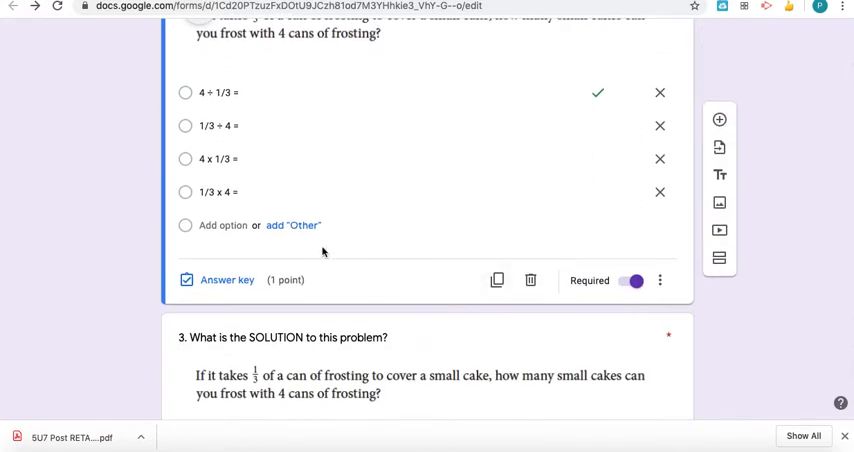
left_click(659, 280)
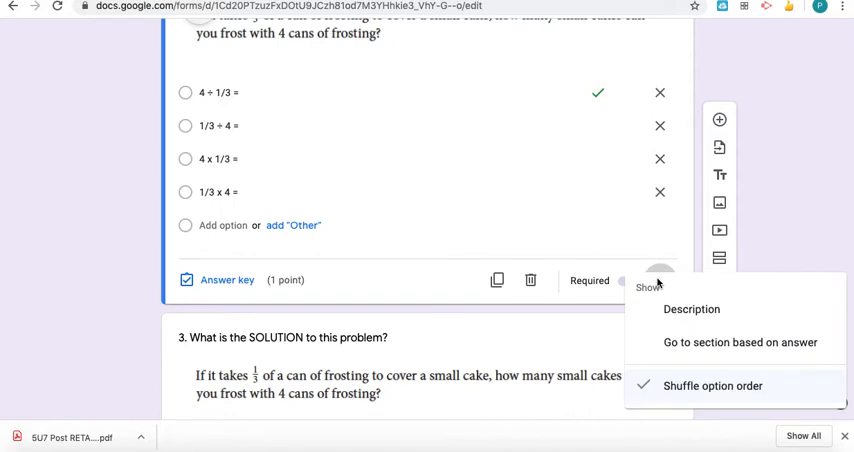
mouse_move(699, 397)
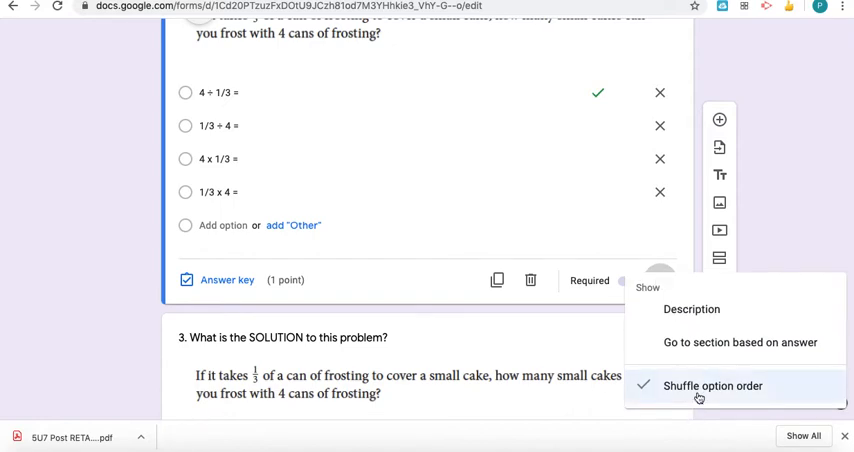
mouse_move(201, 65)
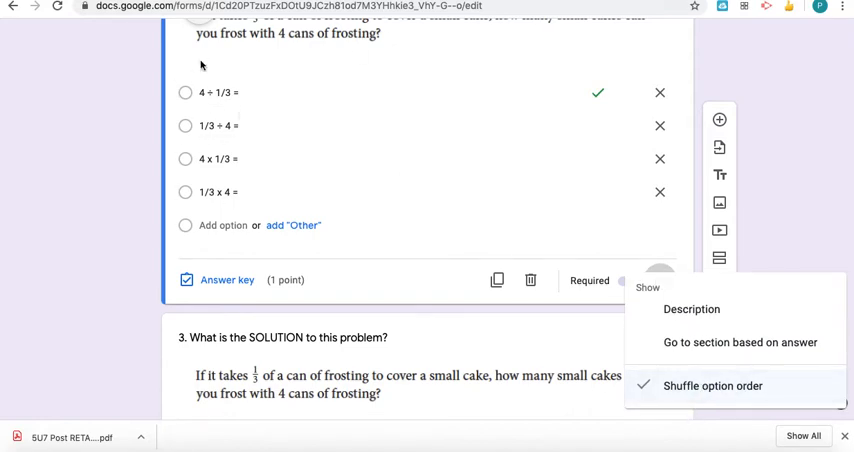
mouse_move(186, 92)
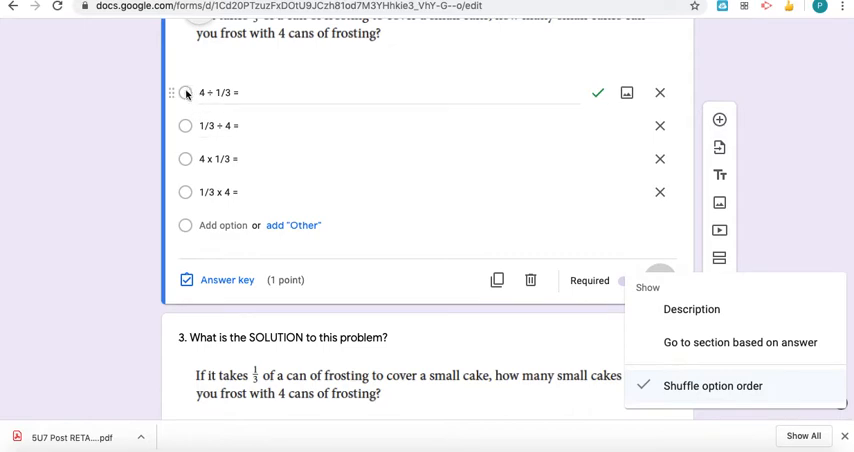
mouse_move(185, 125)
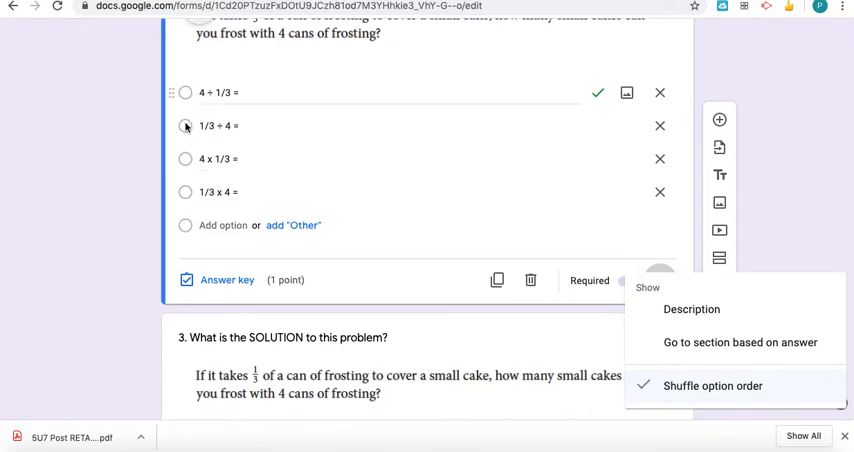
mouse_move(185, 92)
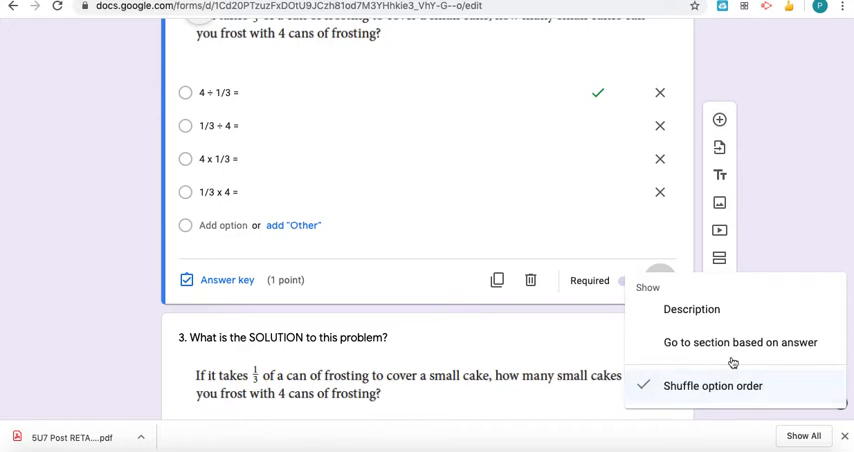
mouse_move(470, 302)
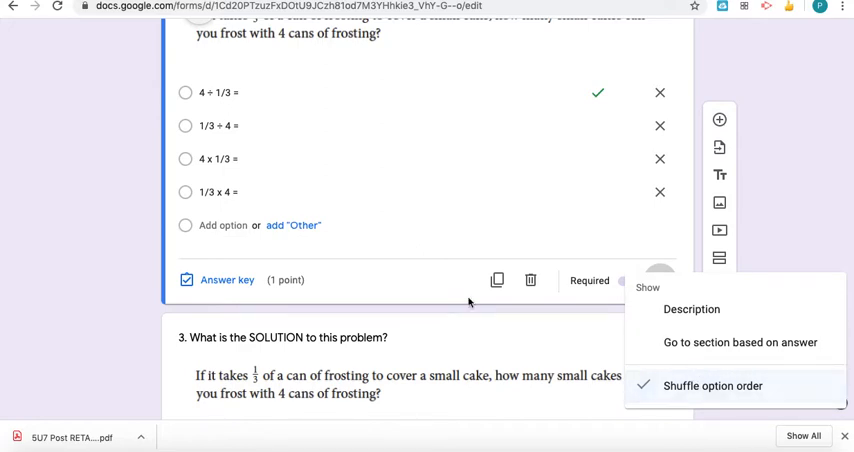
mouse_move(190, 92)
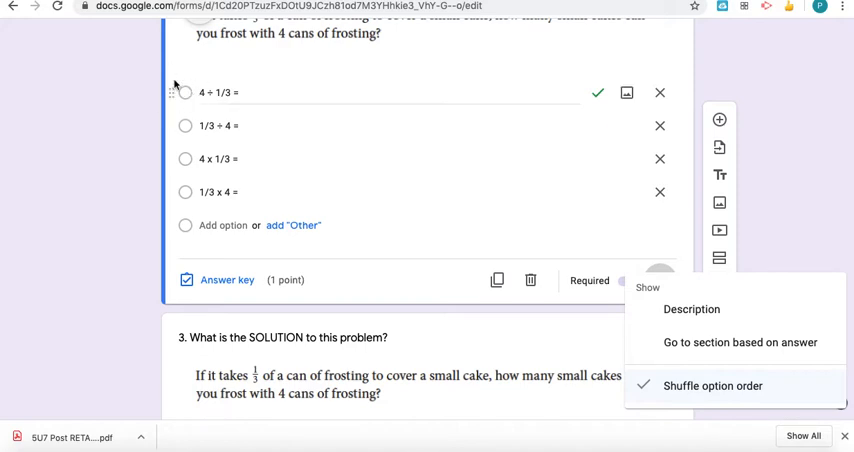
mouse_move(188, 98)
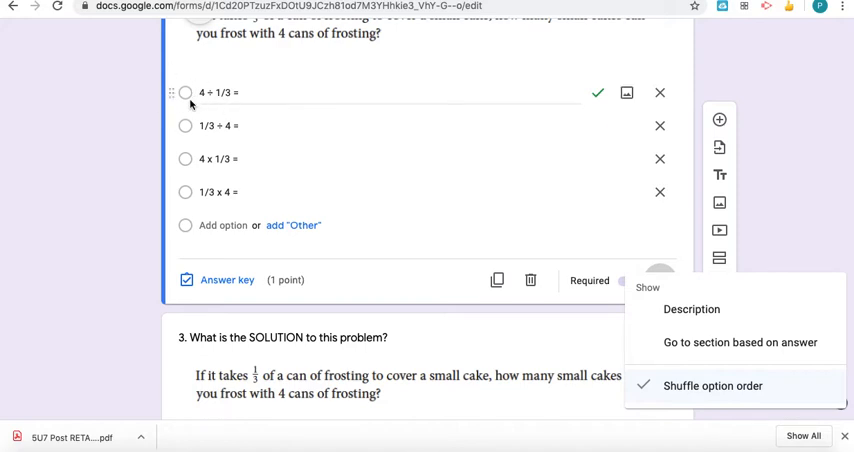
mouse_move(818, 176)
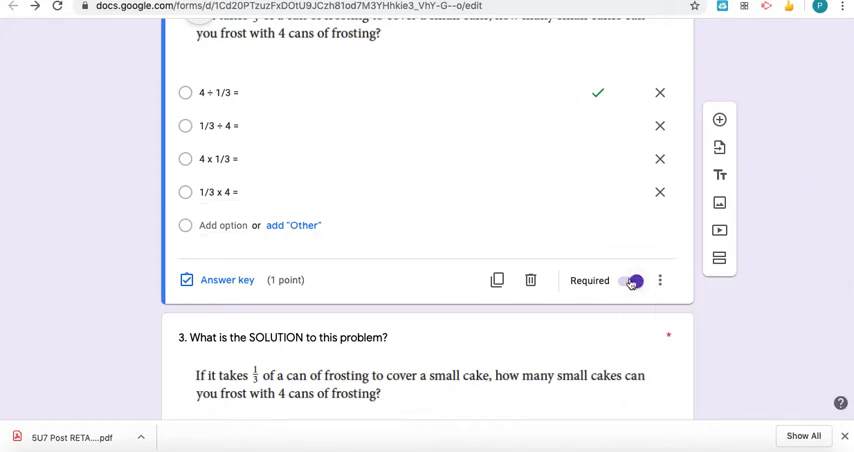
Scroll to question 2 and reopen its answer key (4 ÷ 1/3, 1 point)
scroll("down", 3)
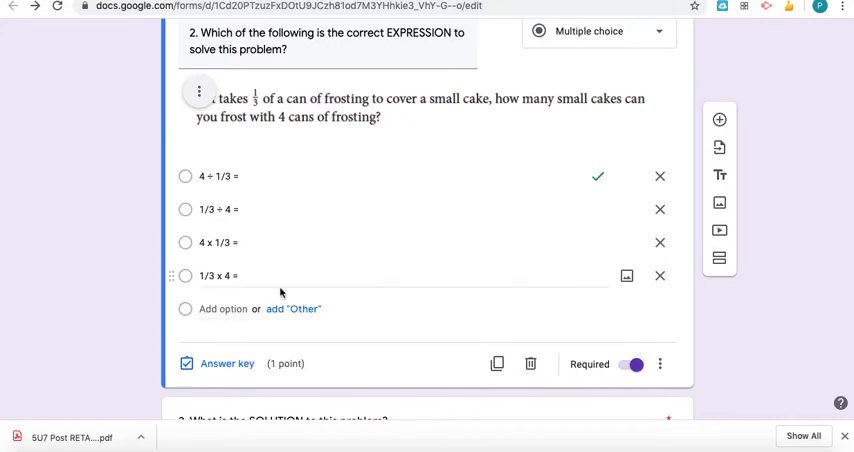
mouse_move(497, 363)
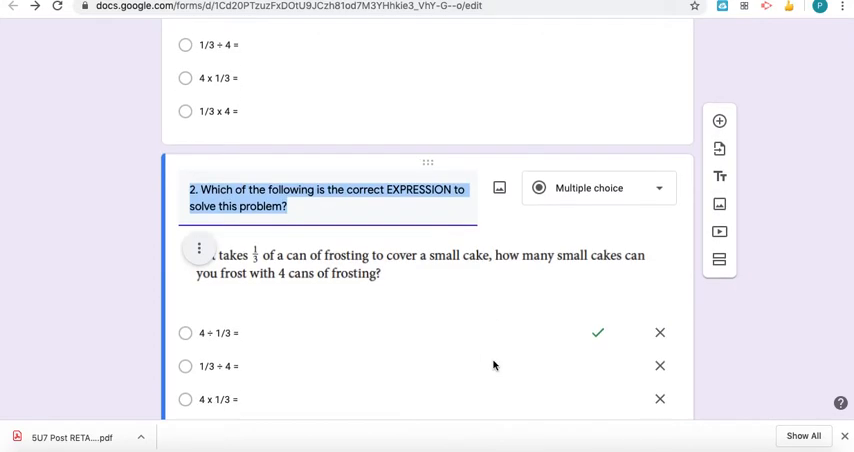
scroll("down", 3)
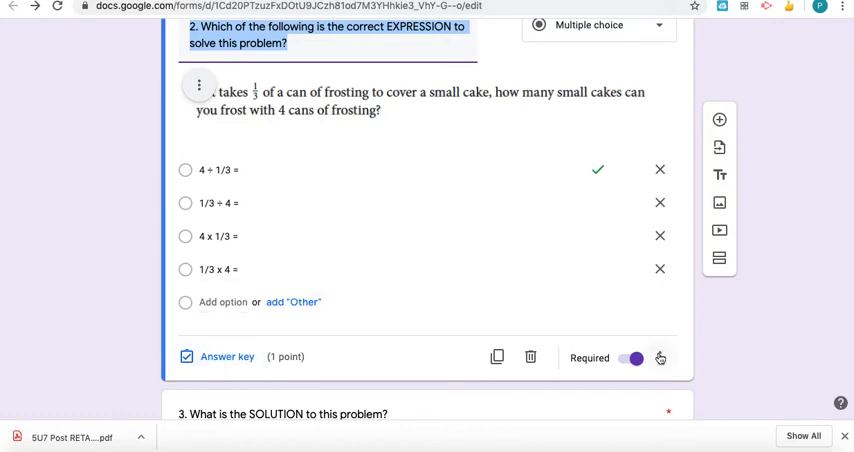
left_click(660, 358)
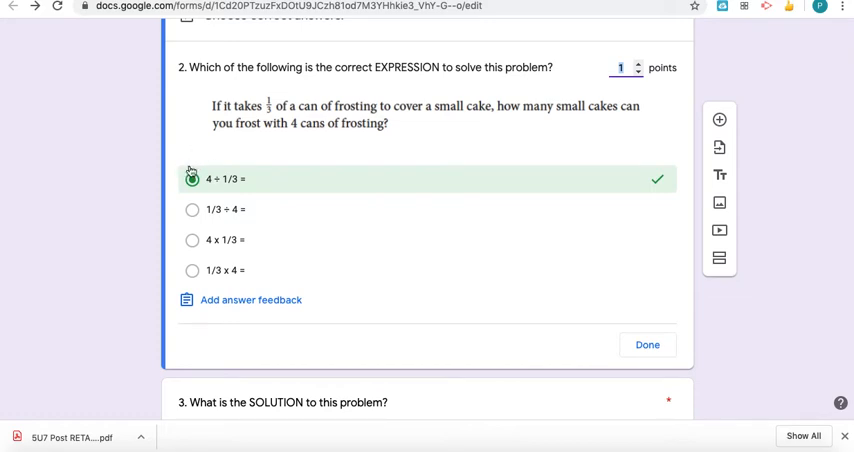
Close question 2's answer key and select its frosting word-problem image
left_click(192, 179)
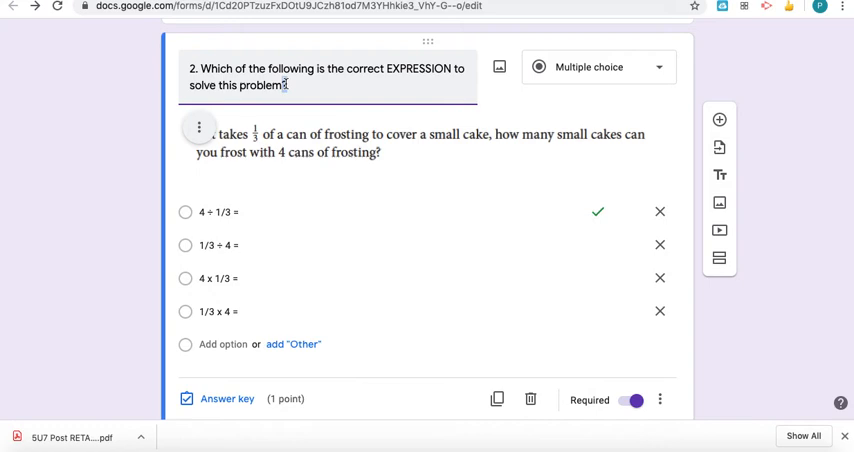
left_click(420, 143)
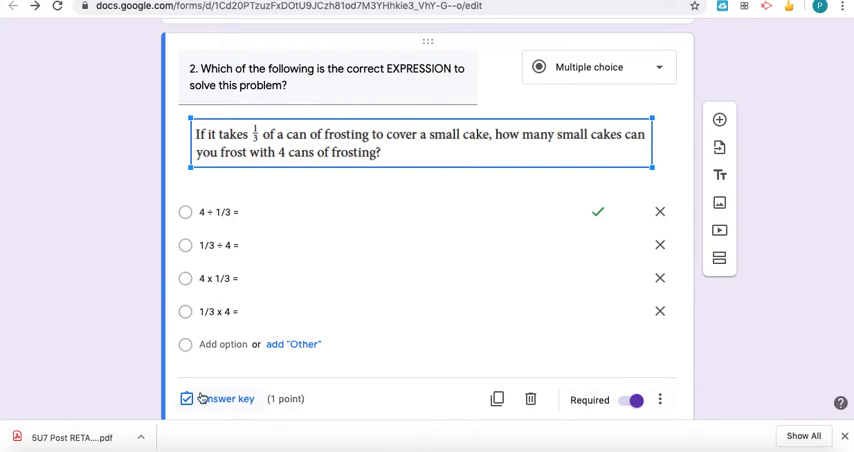
mouse_move(661, 243)
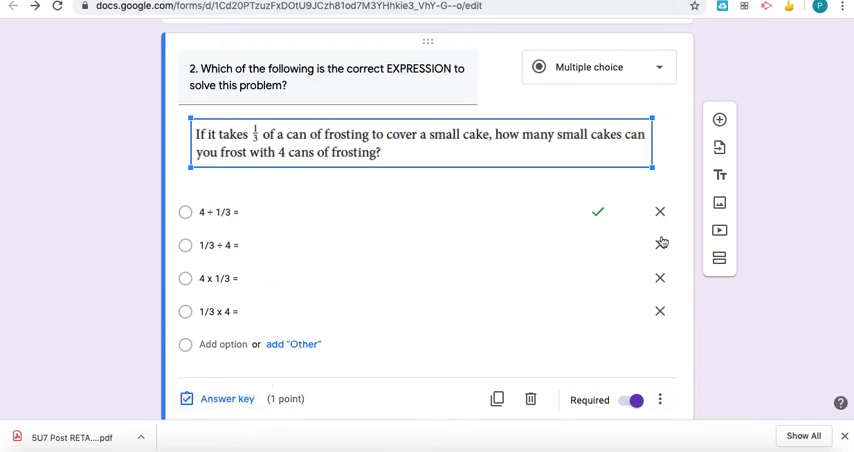
mouse_move(600, 385)
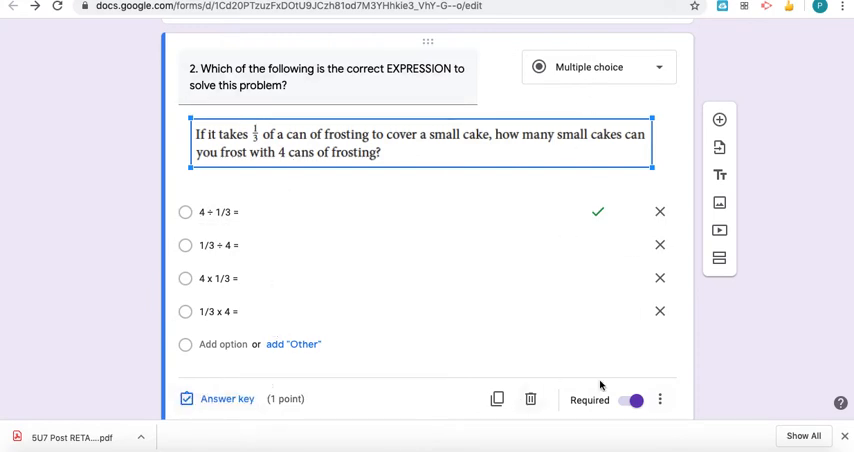
Delete the duplicate copy of question 2 and return to the top of the form
left_click(659, 400)
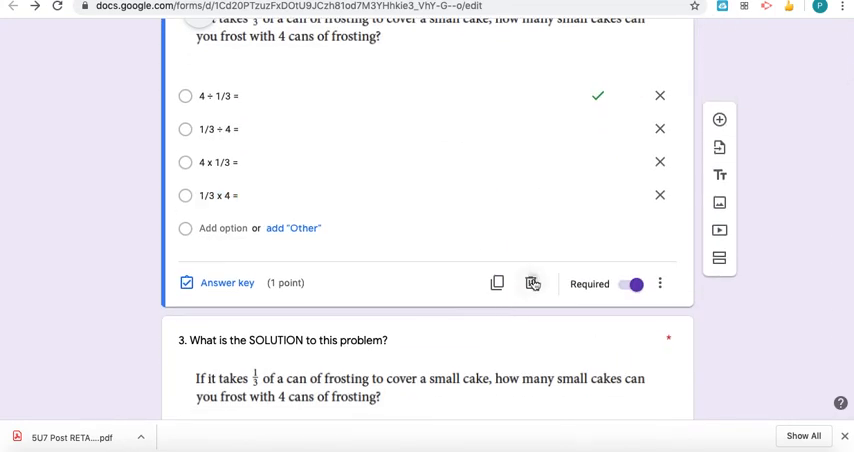
left_click(532, 283)
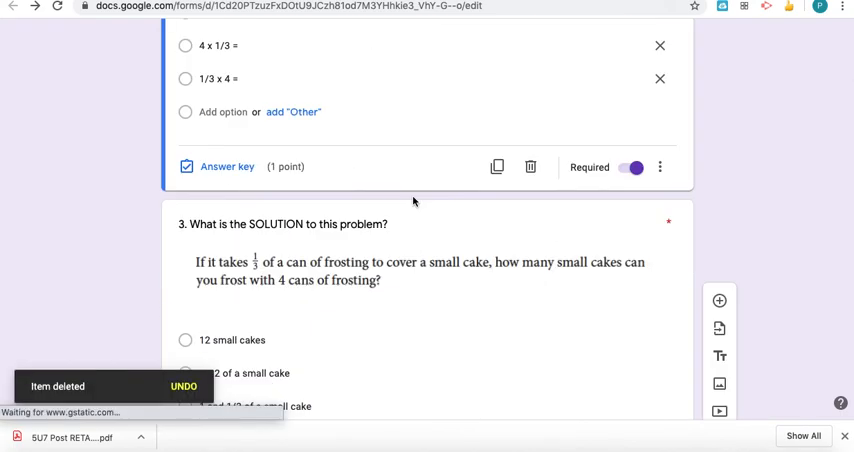
scroll("up", 3)
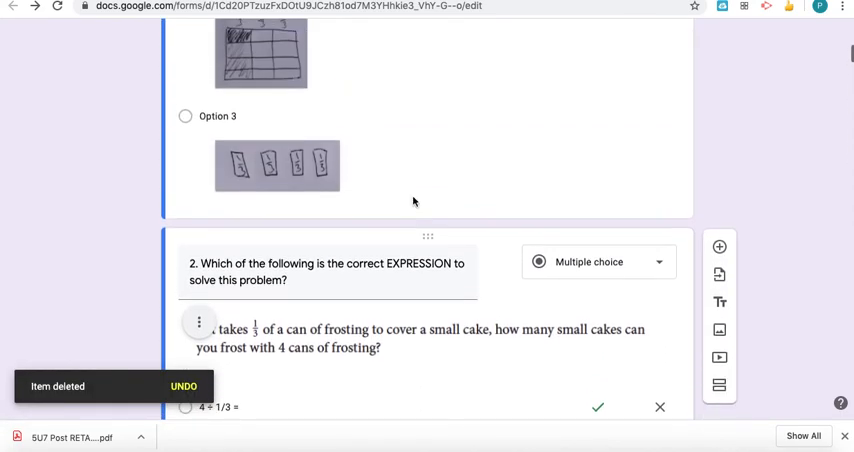
scroll("up", 3)
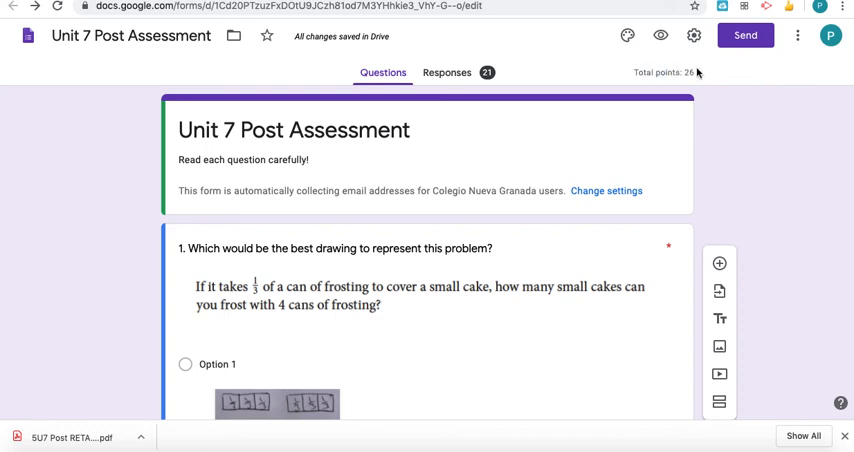
mouse_move(487, 35)
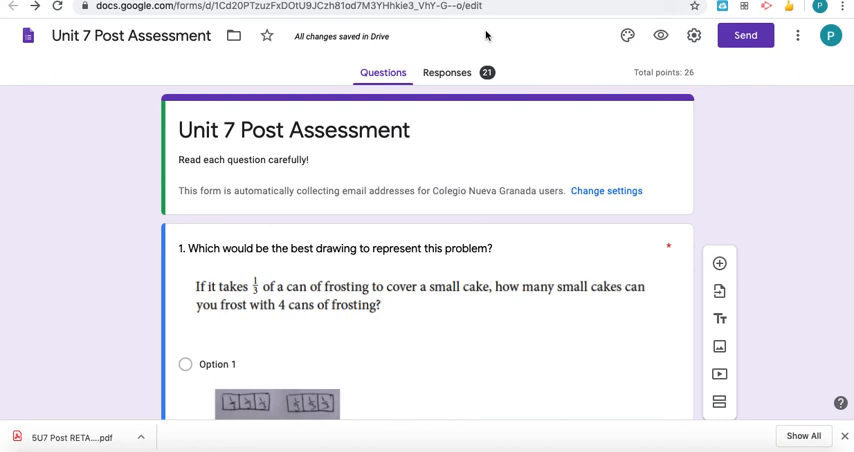
mouse_move(480, 141)
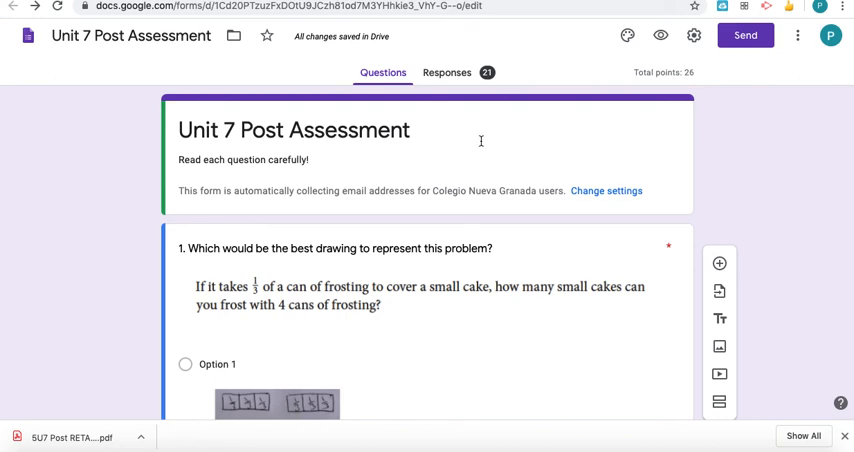
scroll("down", 3)
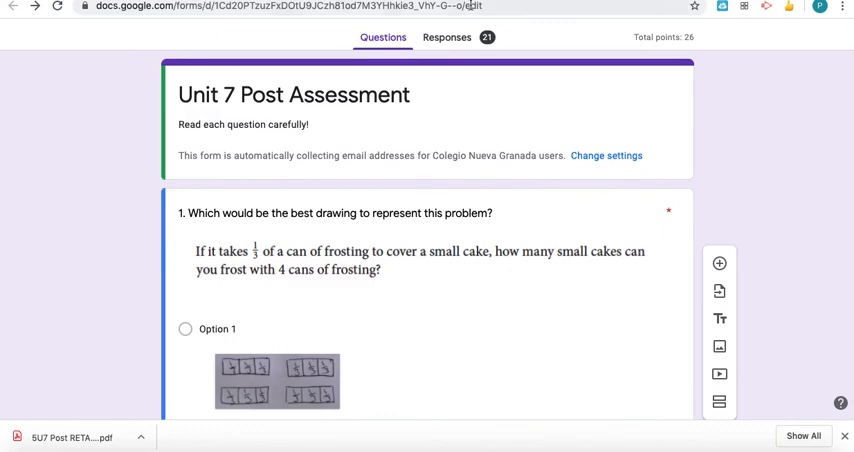